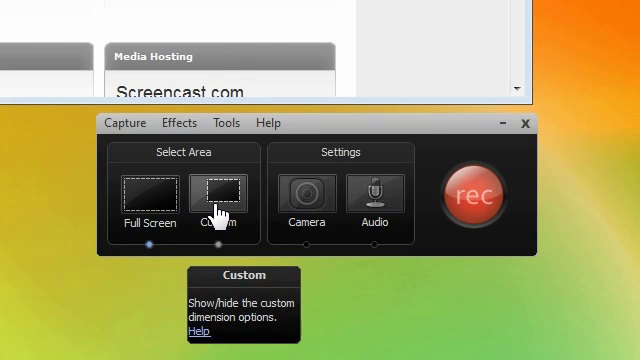
- Switch the Recorder capture area to Custom, showing 1088 × 612 dimensions
click(206, 197)
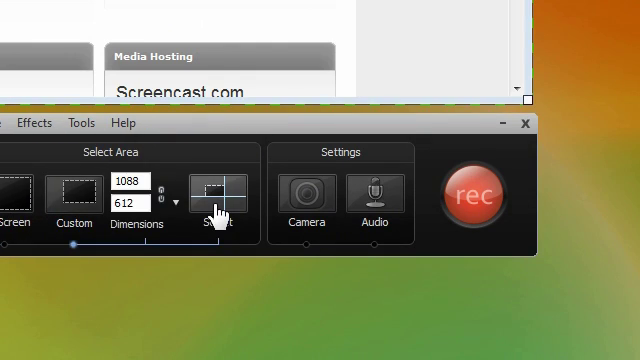
mouse_move(211, 204)
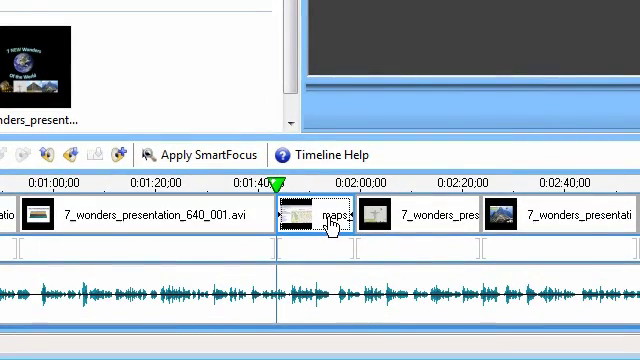
- Start producing the video, opening the Production Wizard with the Web preset
click(201, 154)
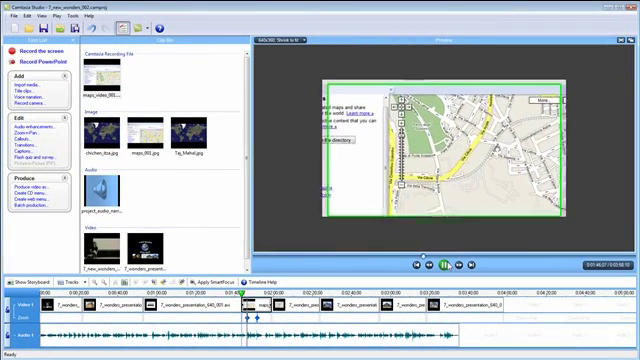
click(27, 189)
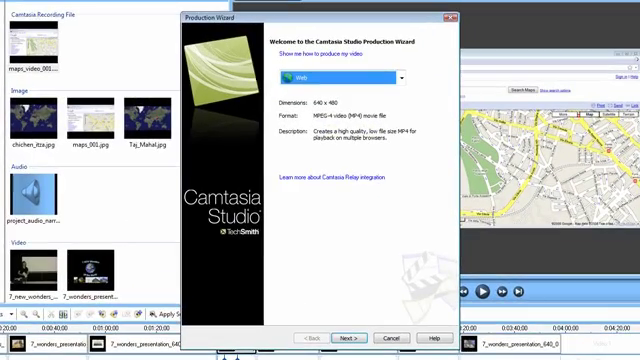